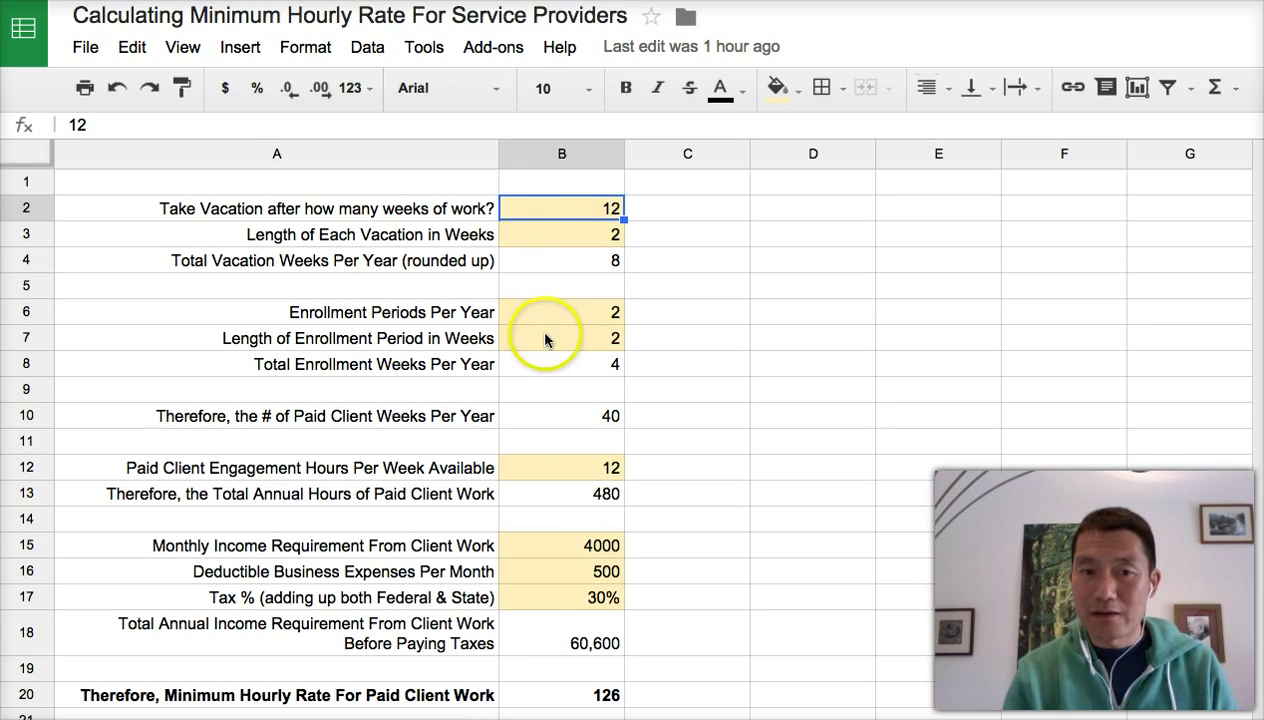
mouse_move(740, 680)
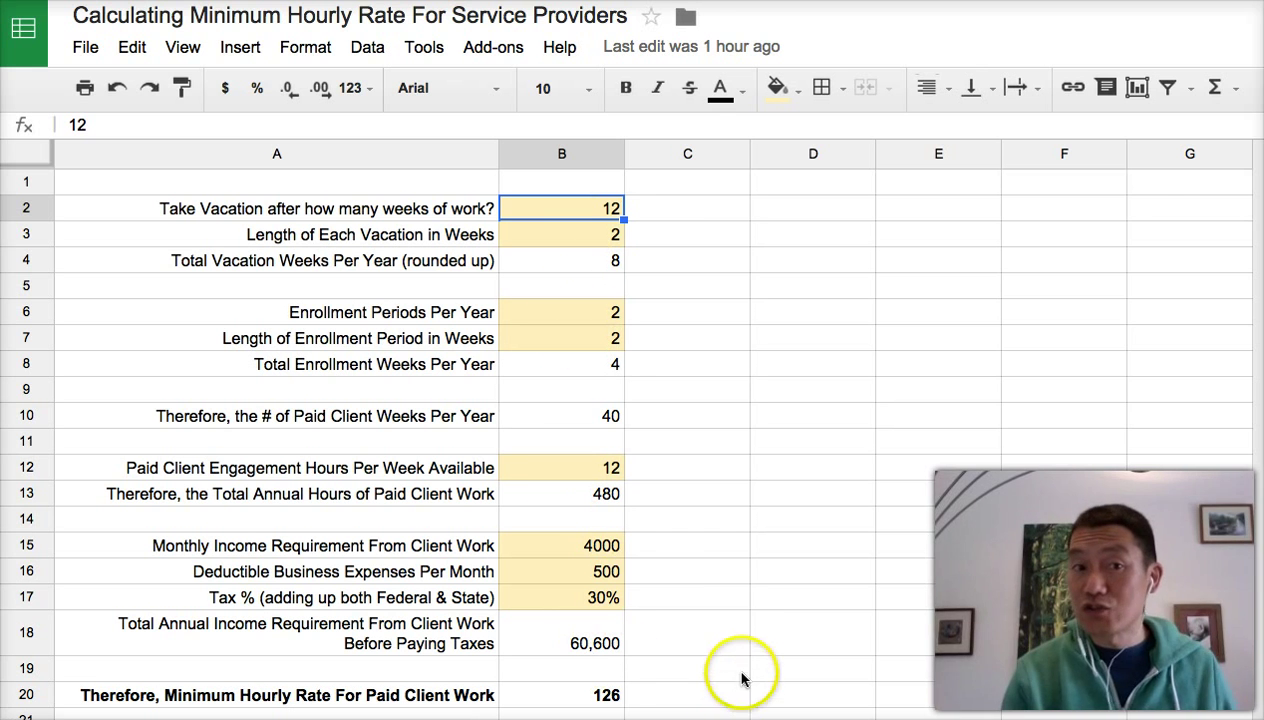
mouse_move(575, 298)
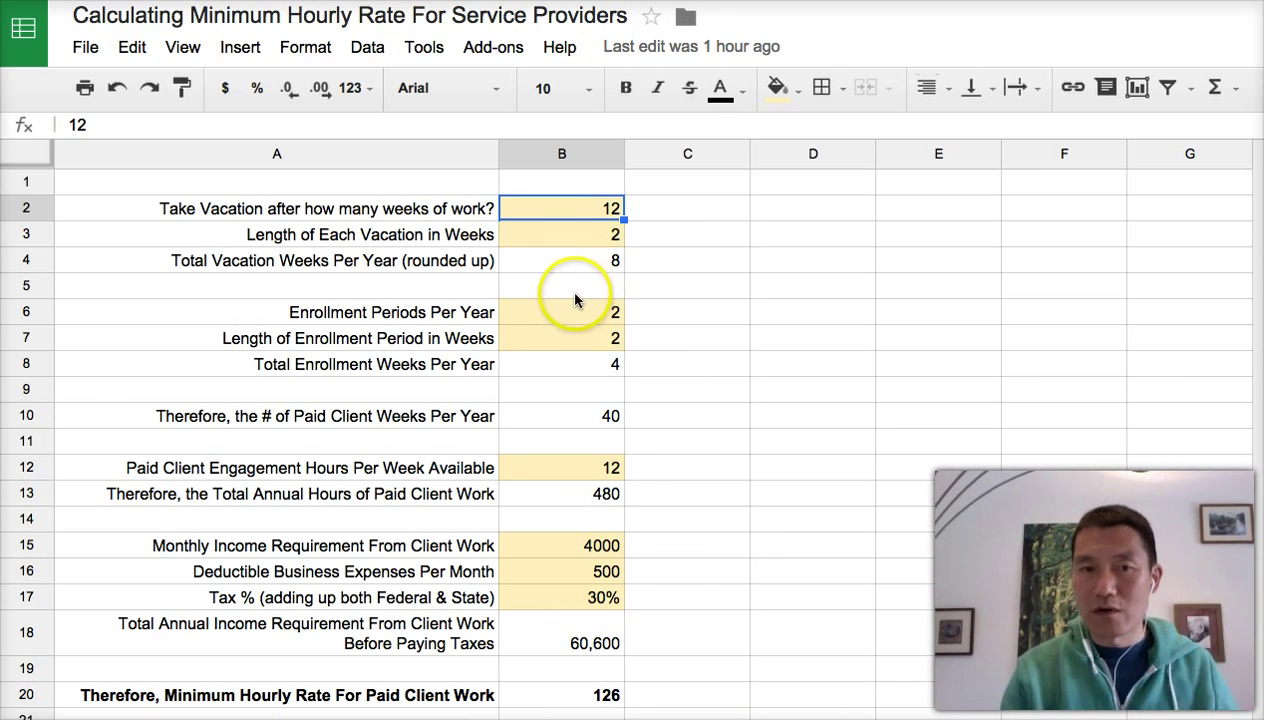
click(561, 260)
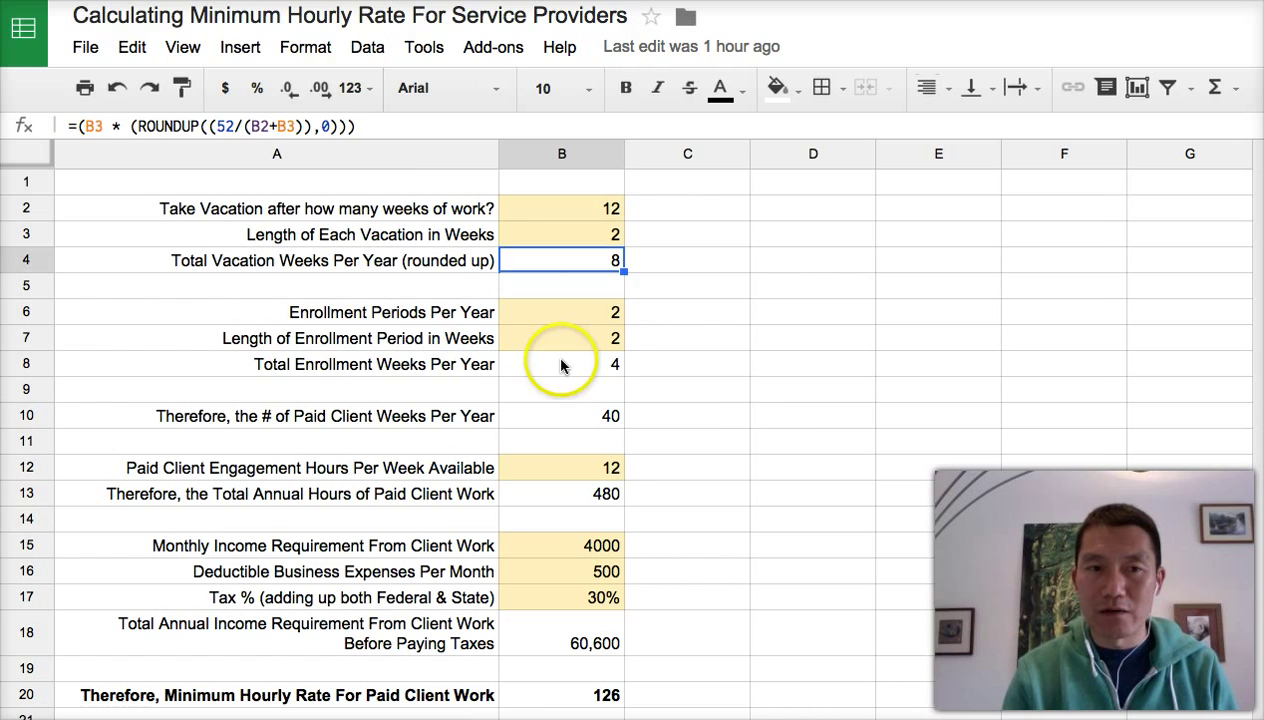
click(277, 208)
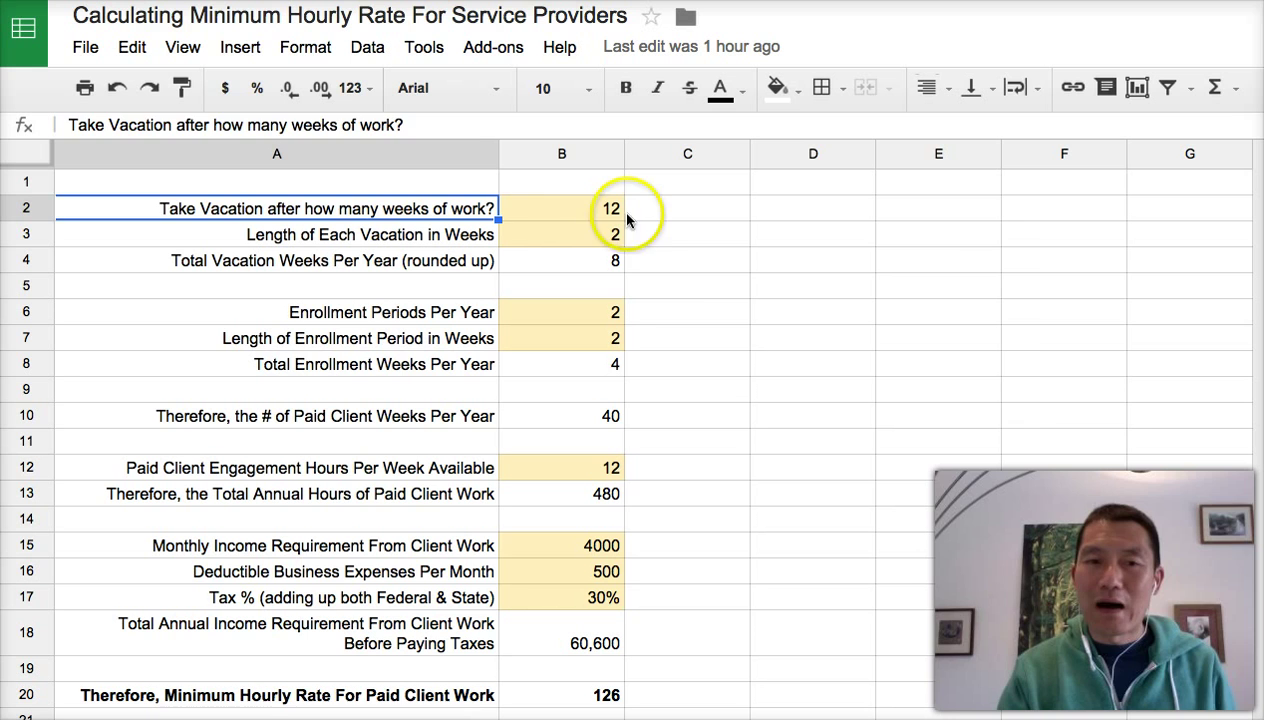
click(561, 208)
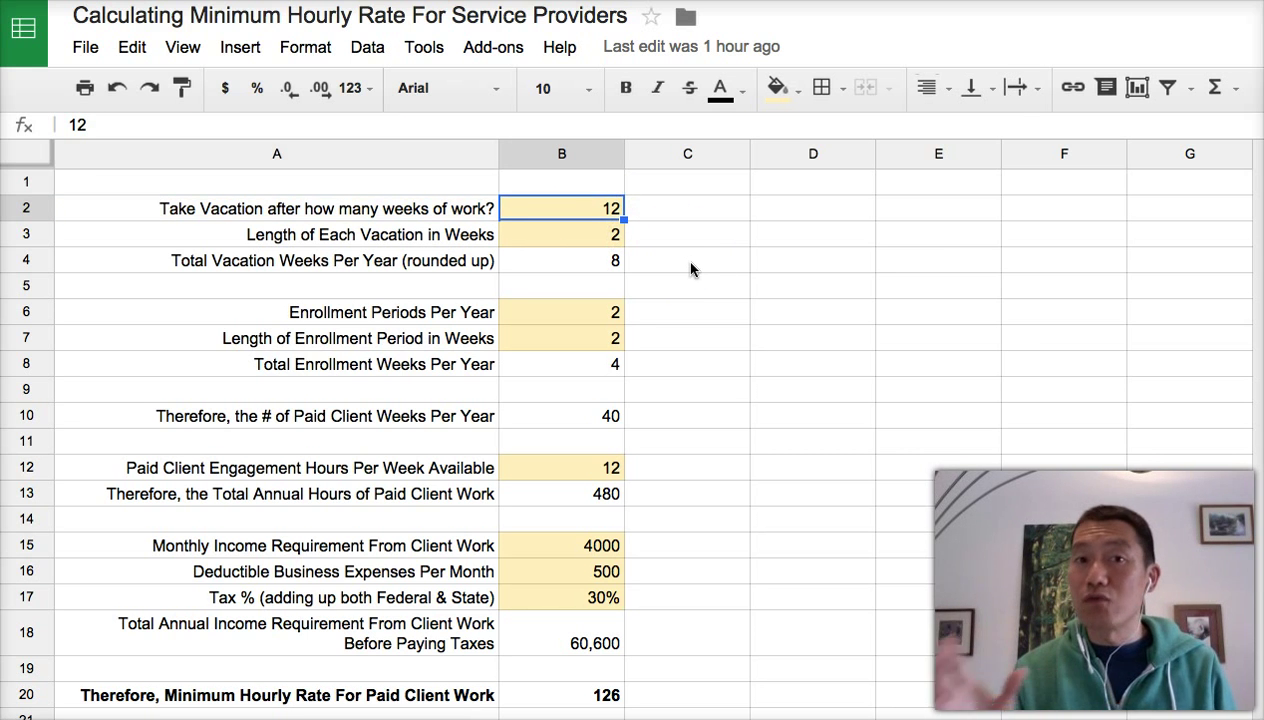
click(561, 234)
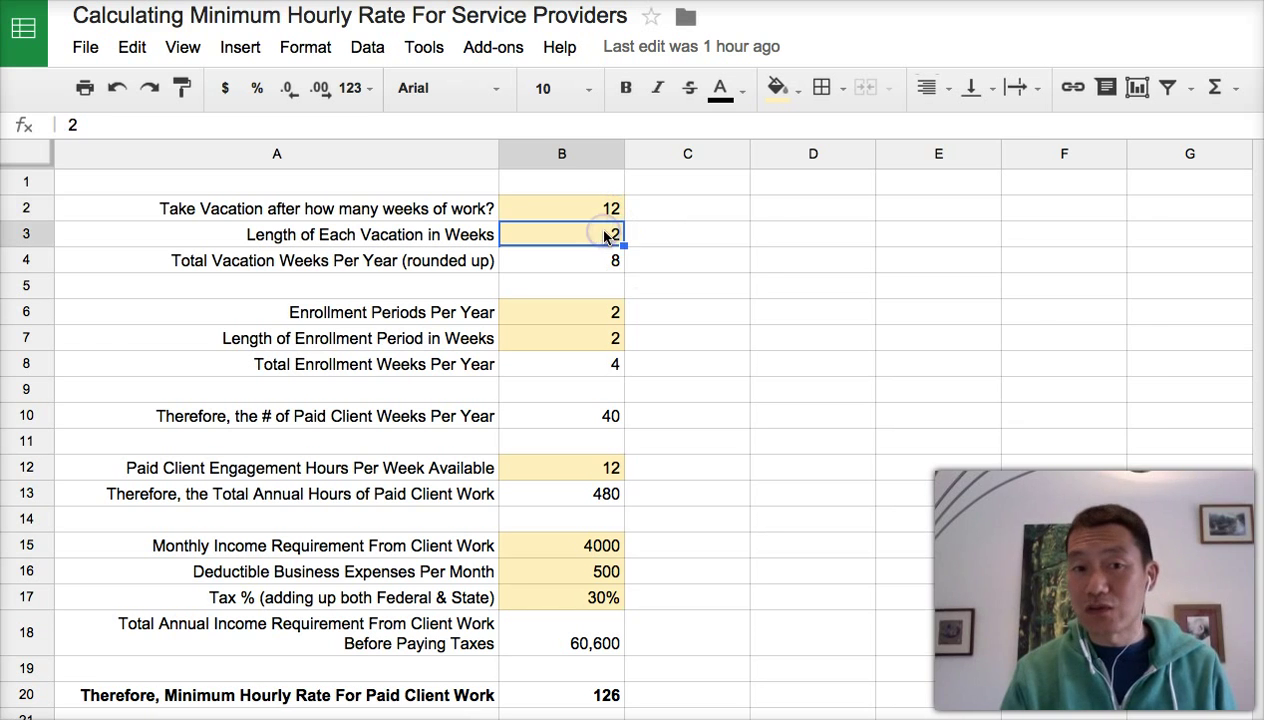
mouse_move(720, 254)
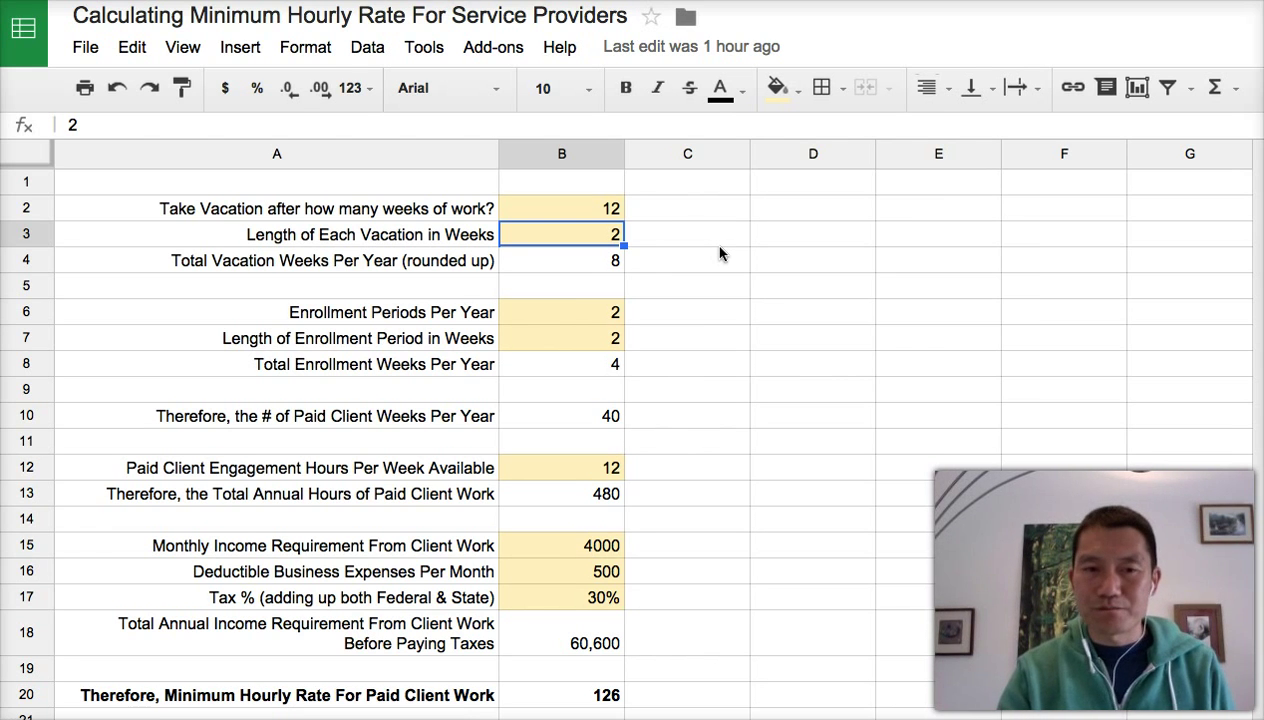
click(561, 260)
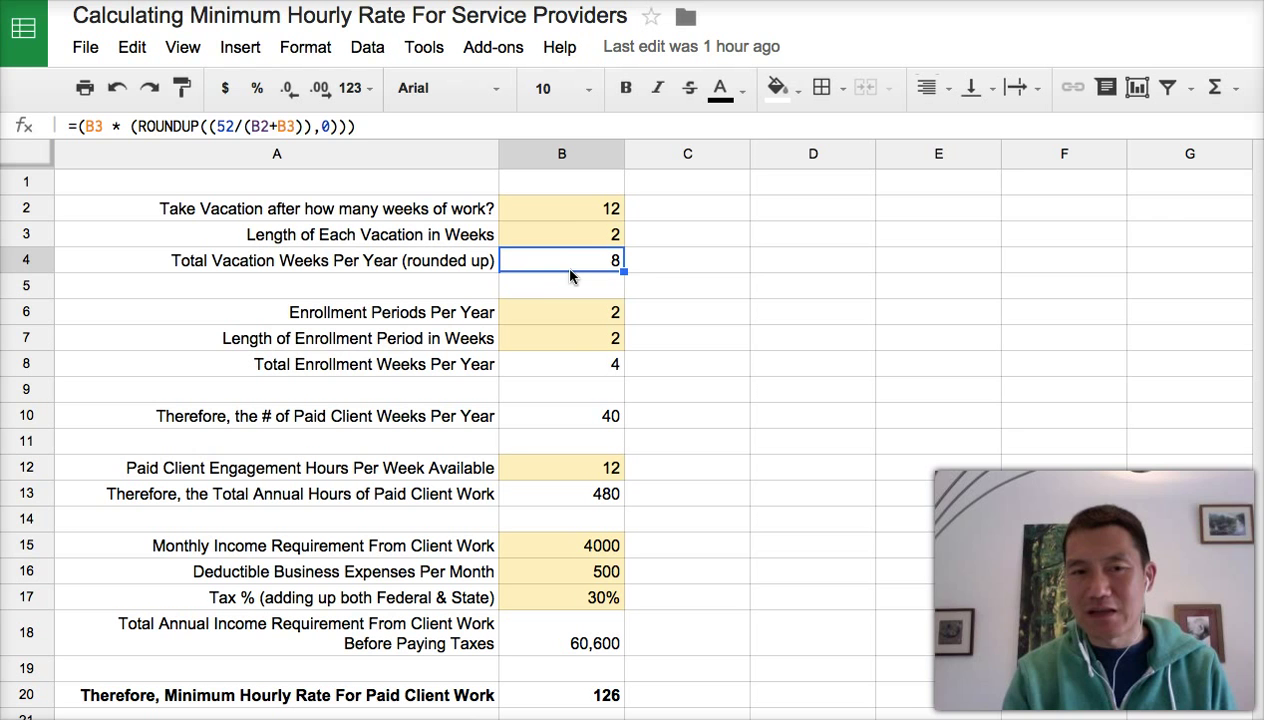
click(561, 311)
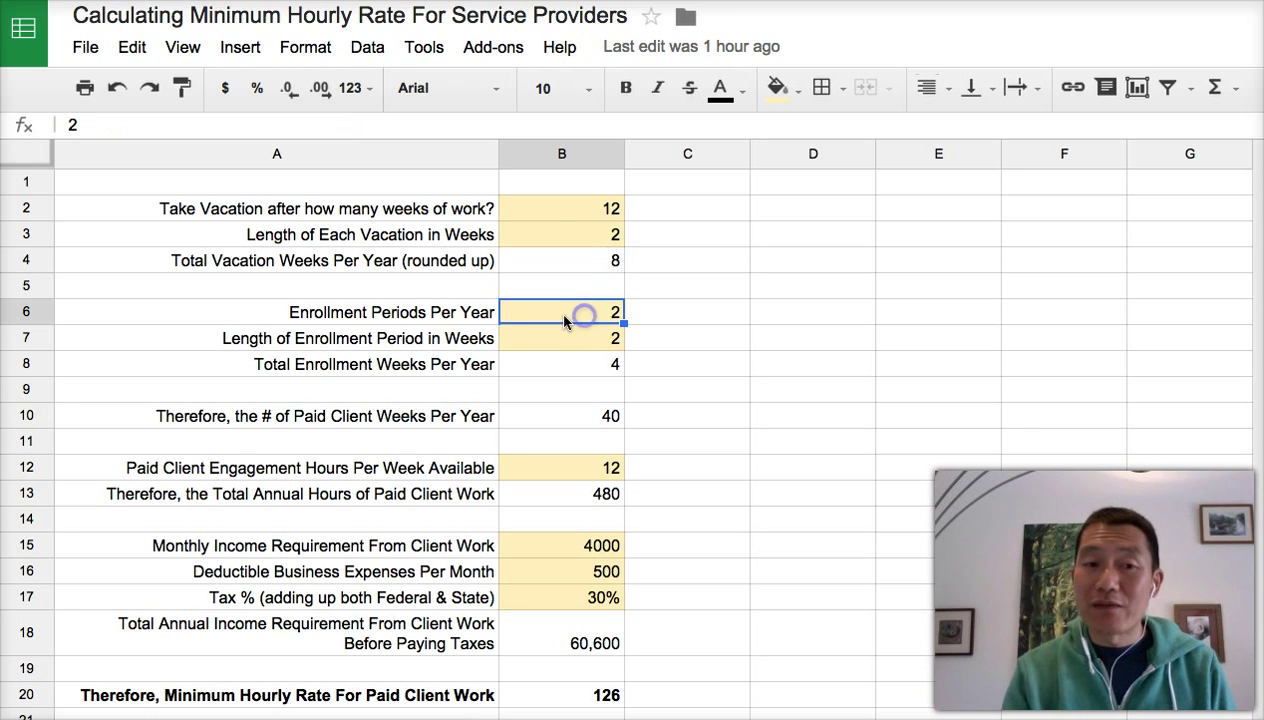
mouse_move(450, 388)
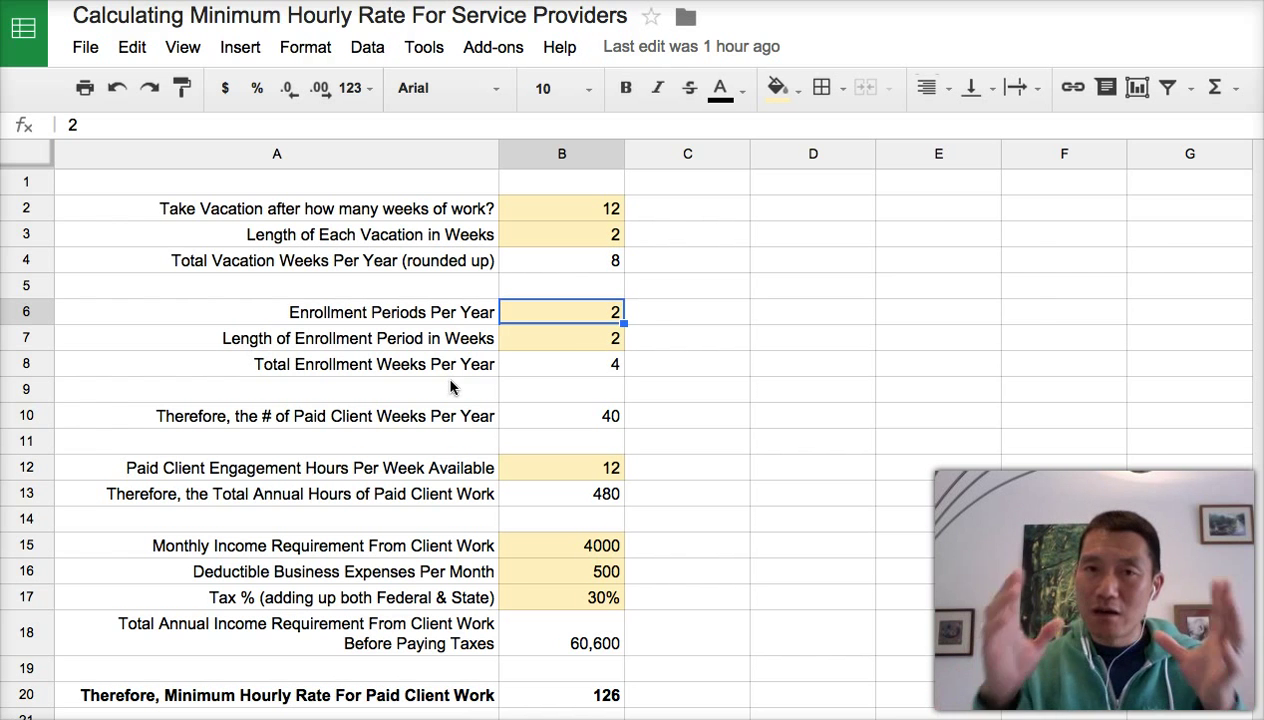
click(561, 338)
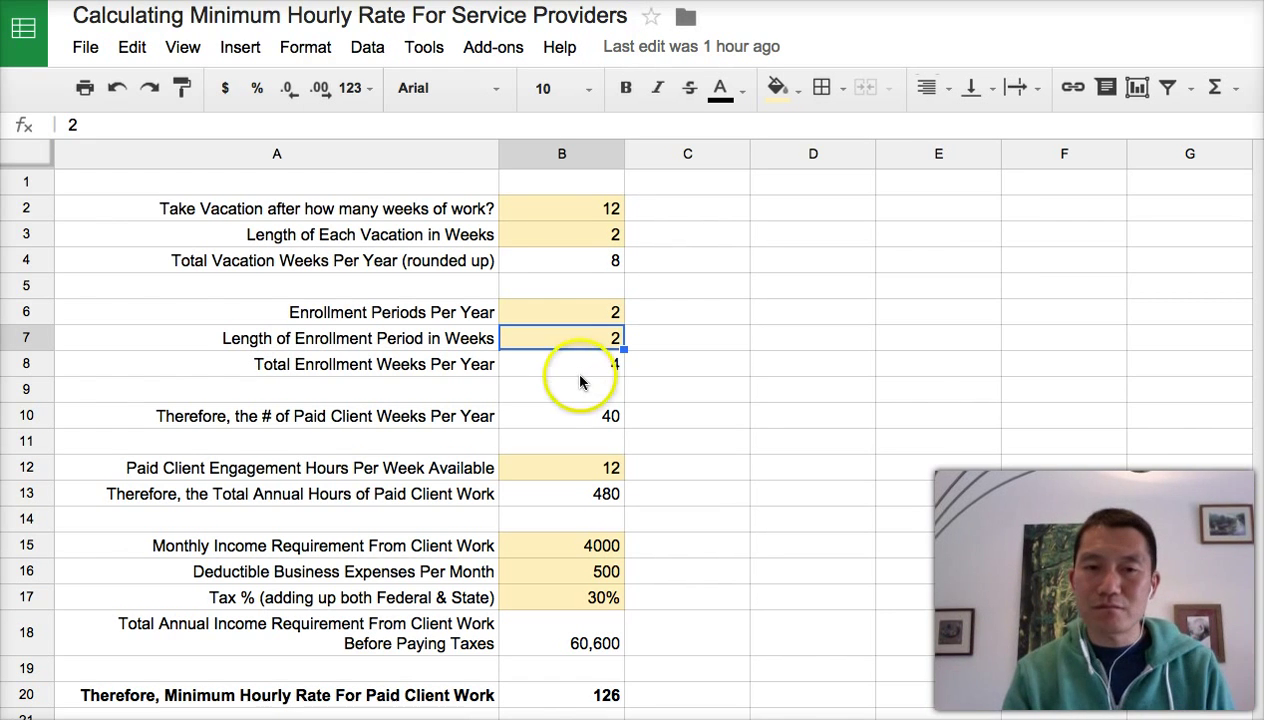
click(561, 416)
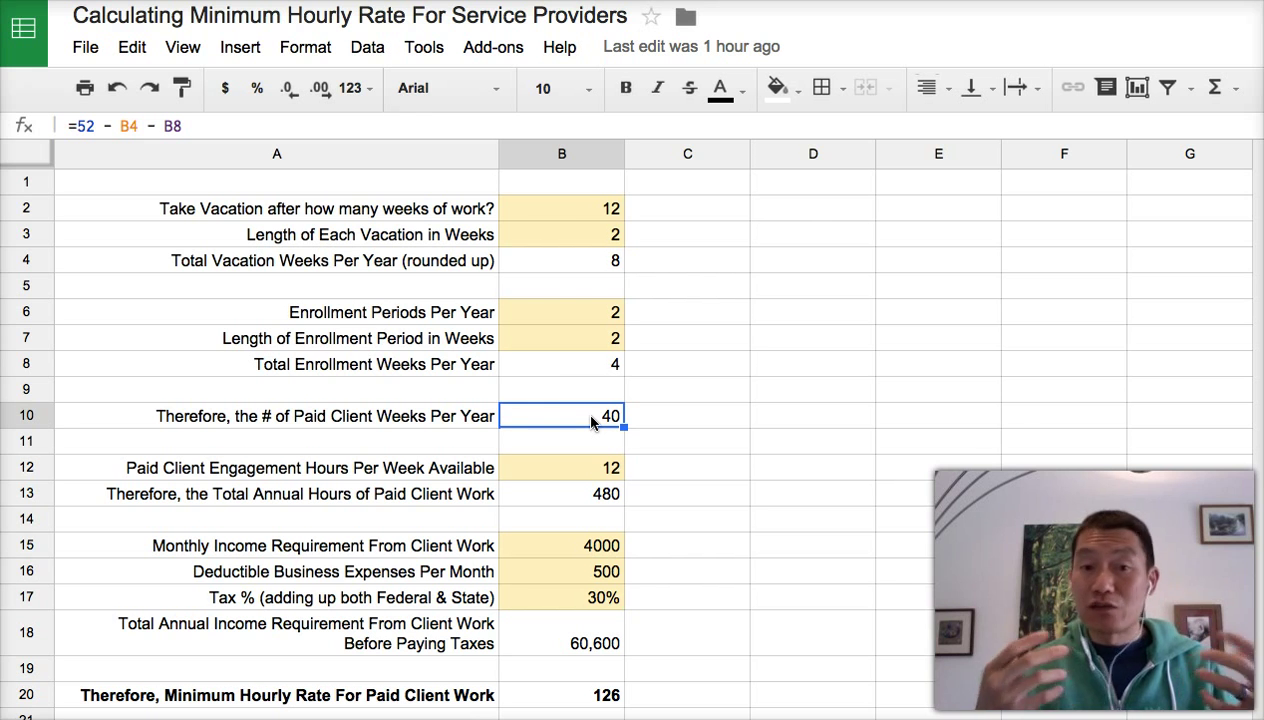
mouse_move(586, 208)
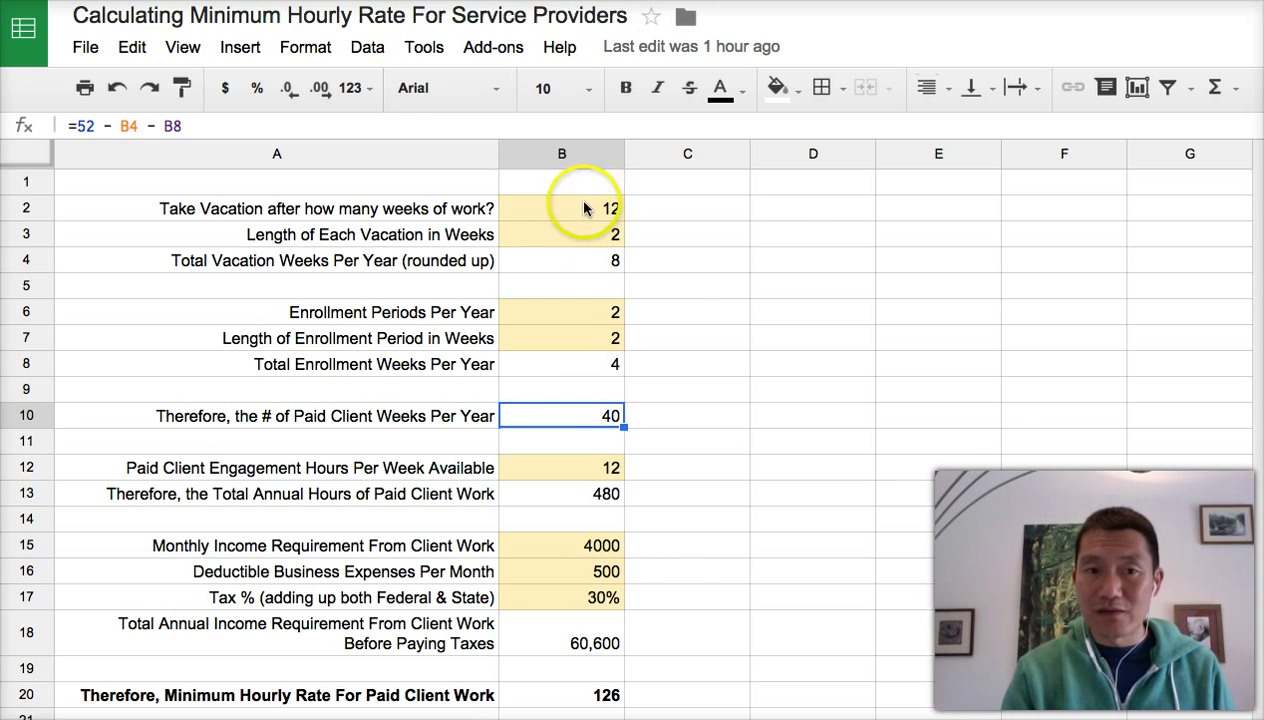
text(10)
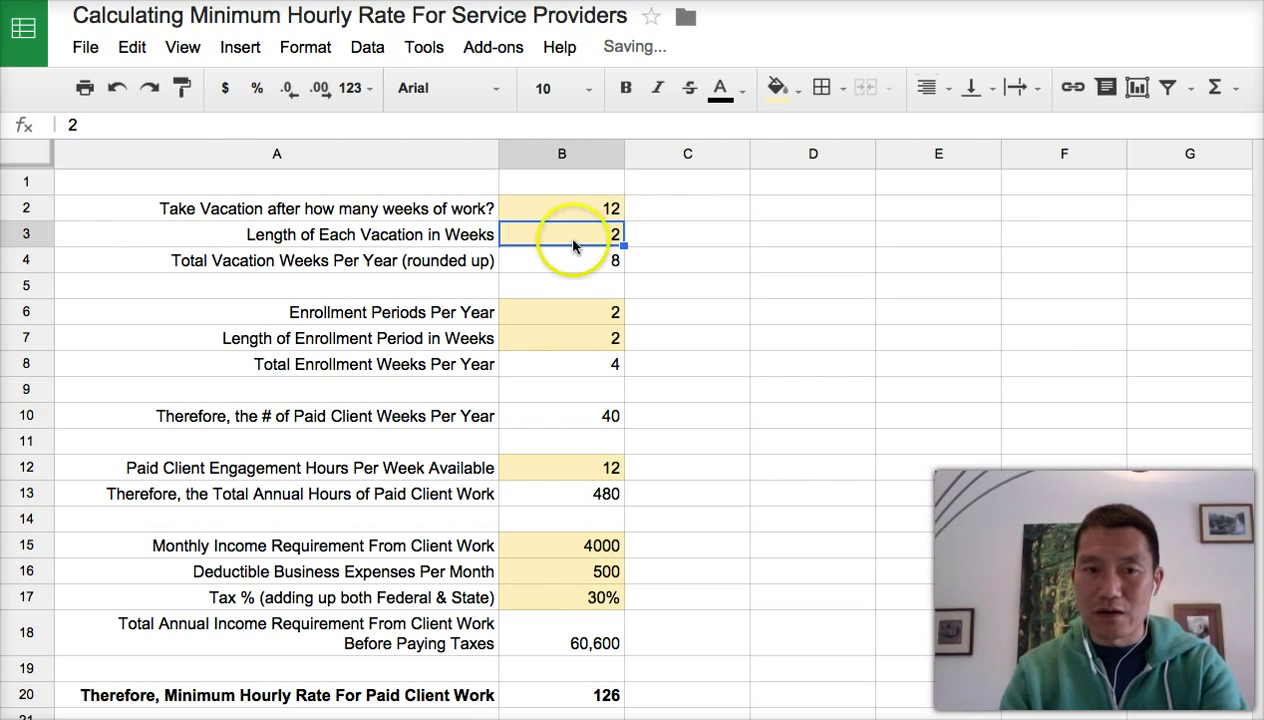
click(561, 416)
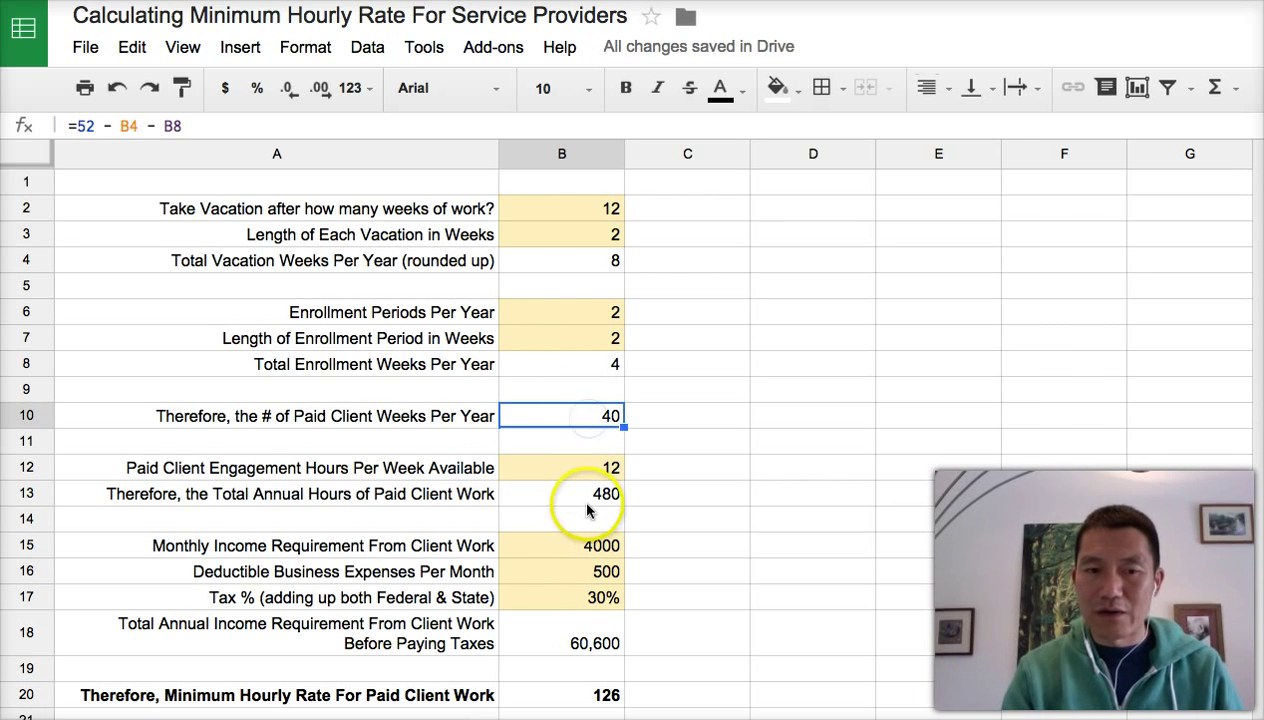
click(561, 467)
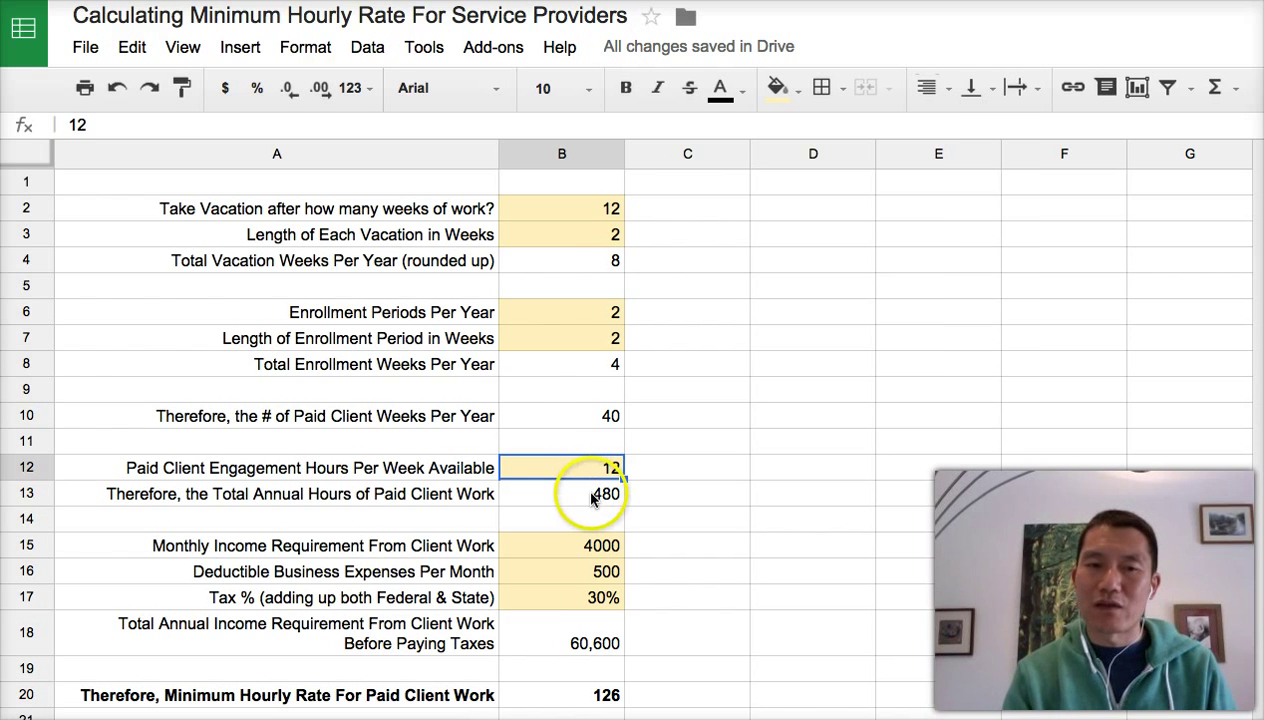
click(561, 493)
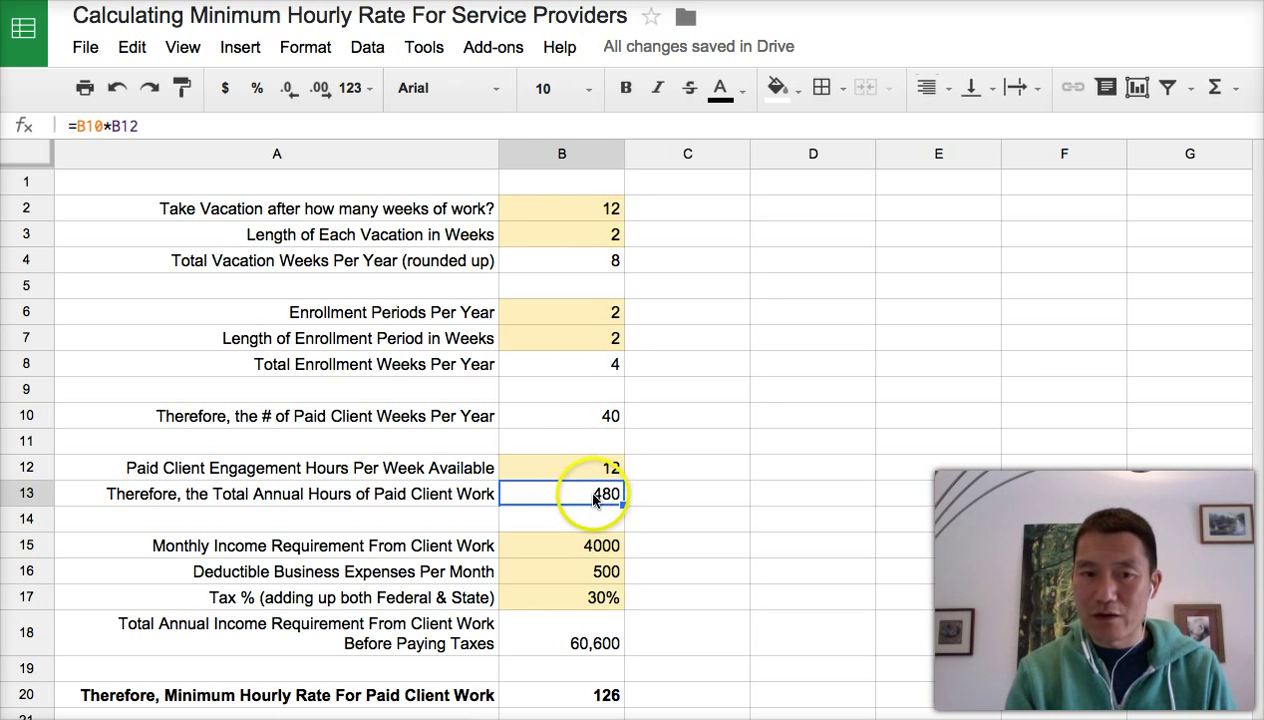
click(561, 545)
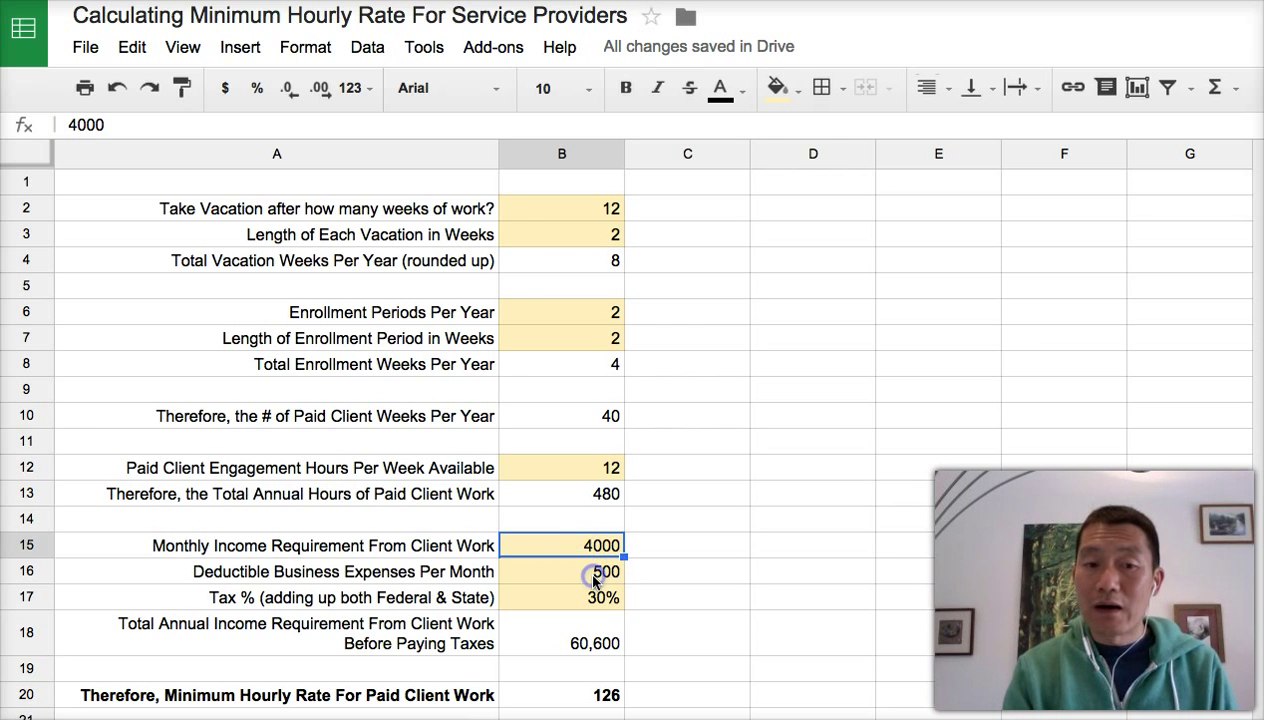
click(561, 571)
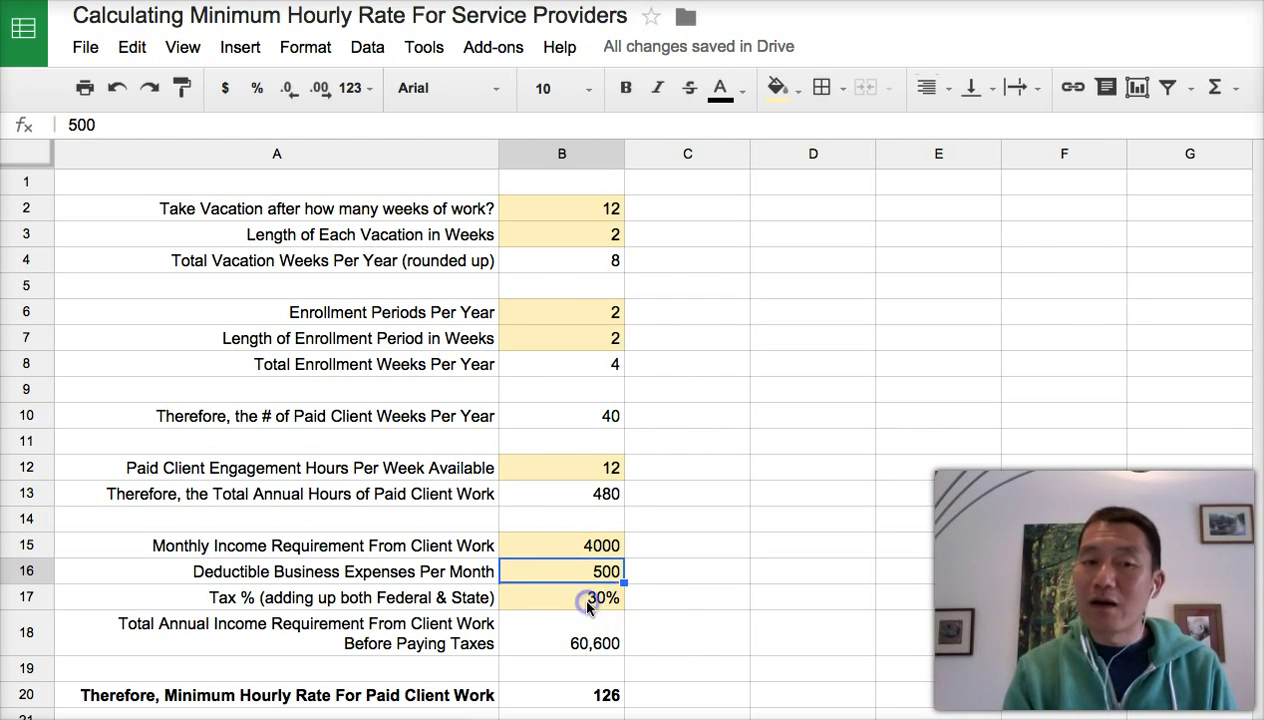
click(561, 597)
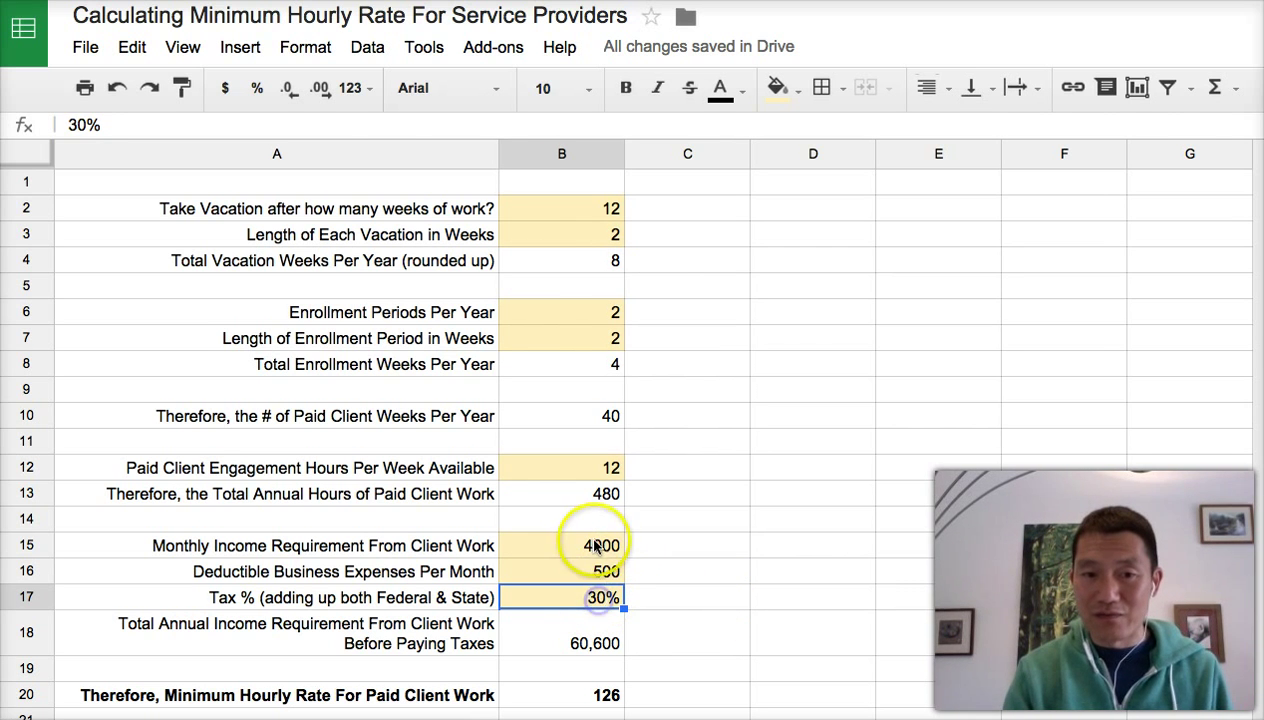
click(561, 545)
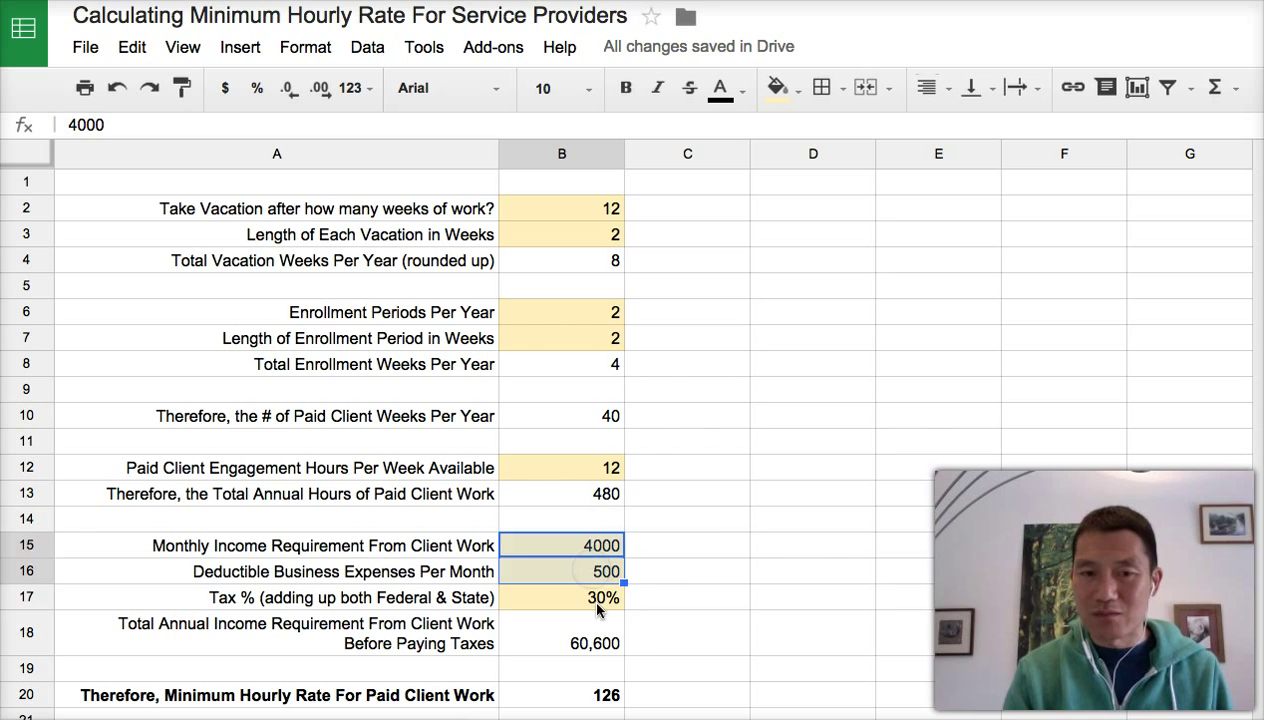
click(561, 597)
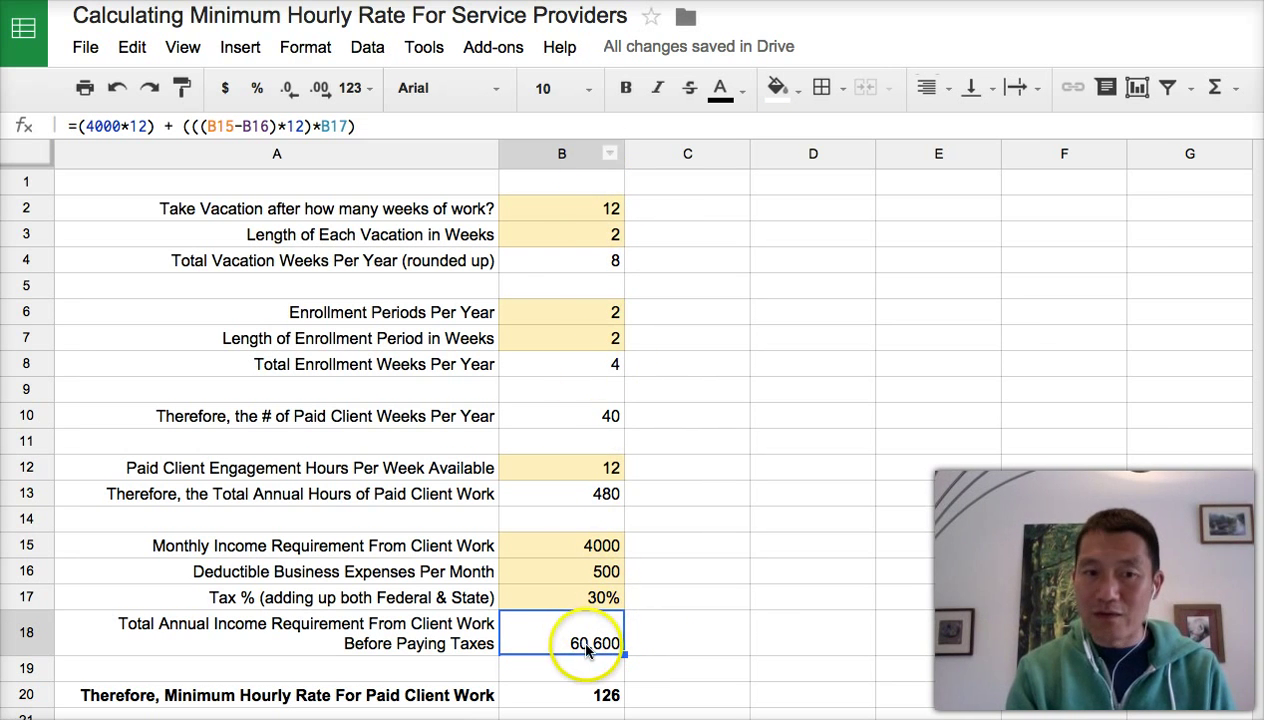
mouse_move(743, 630)
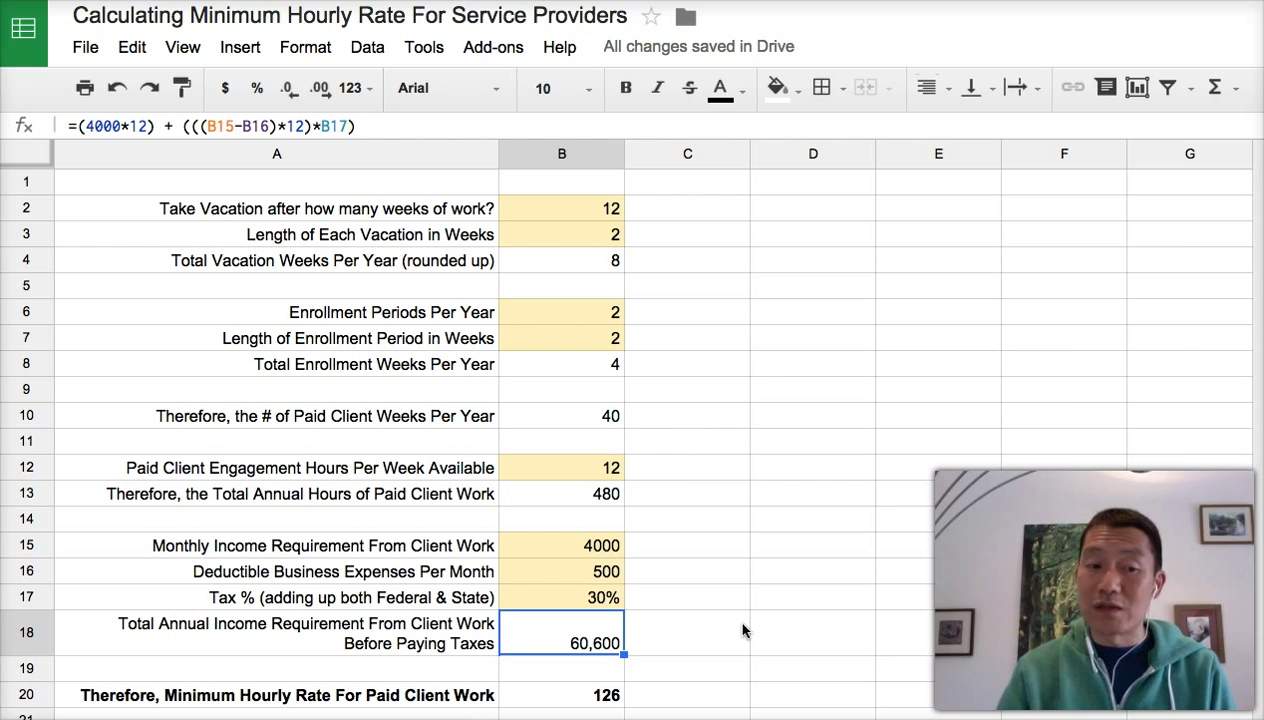
click(561, 545)
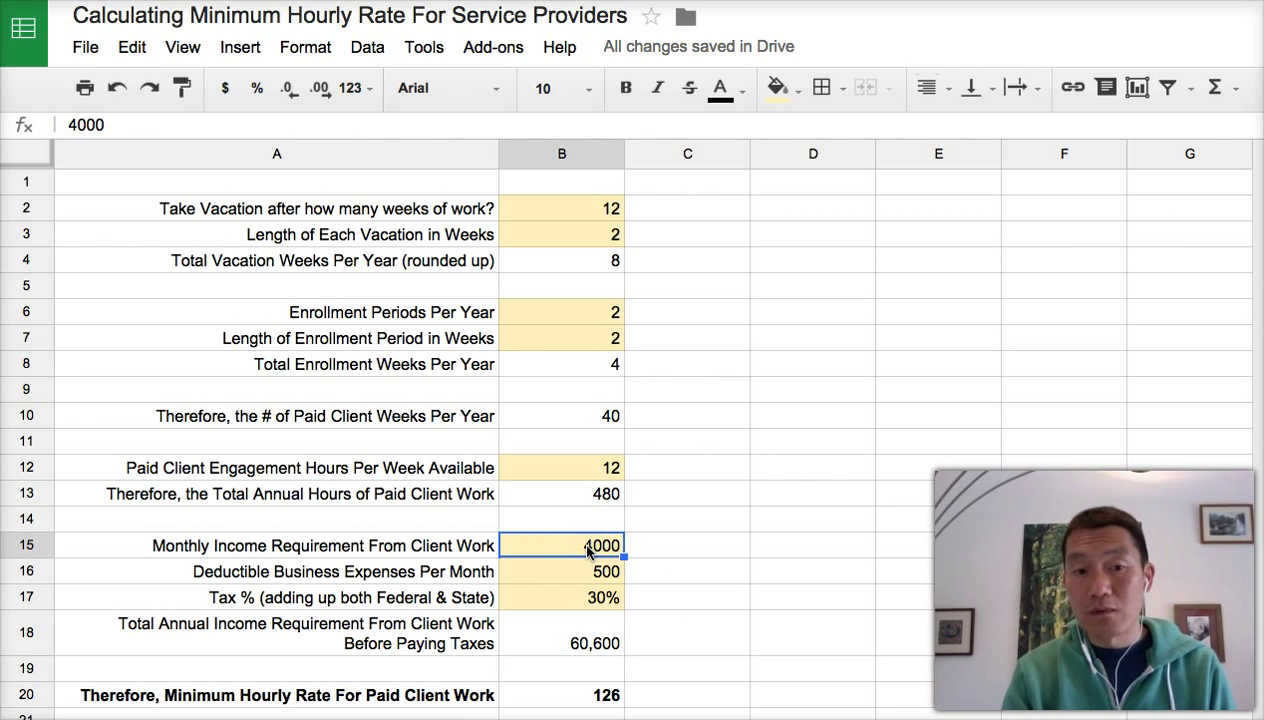
click(561, 571)
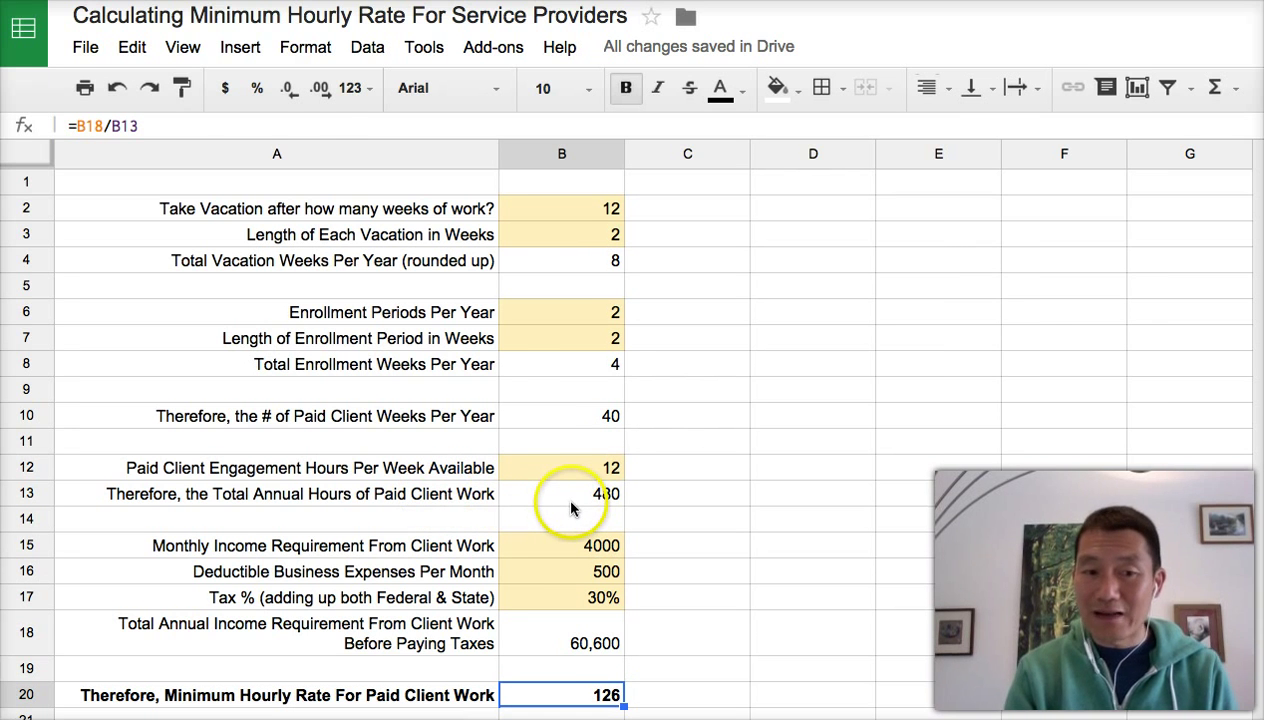
mouse_move(563, 627)
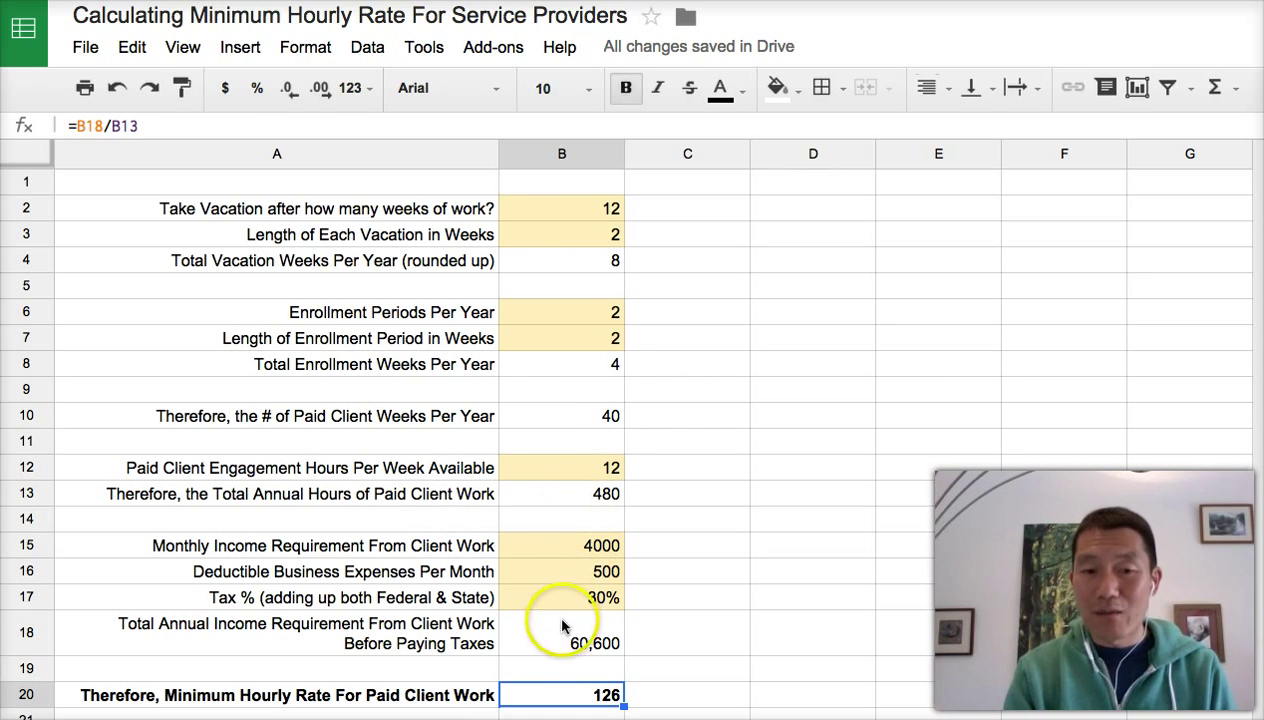
mouse_move(780, 670)
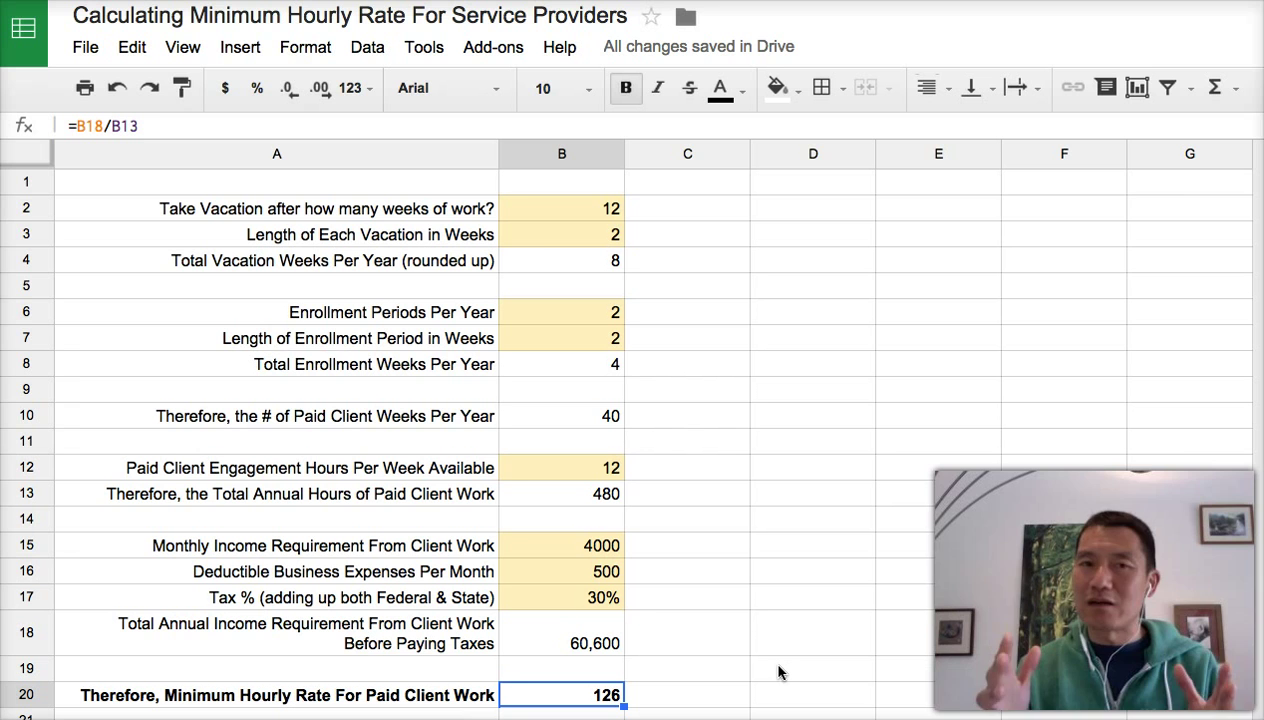
mouse_move(580, 234)
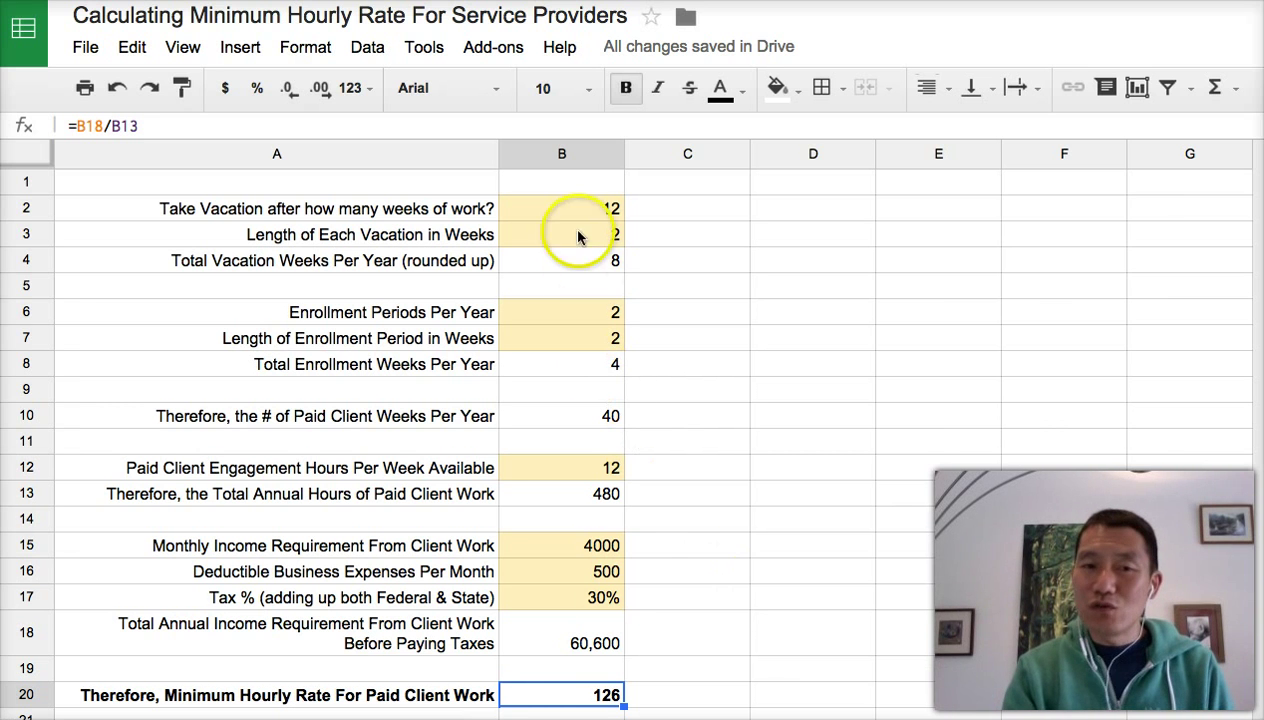